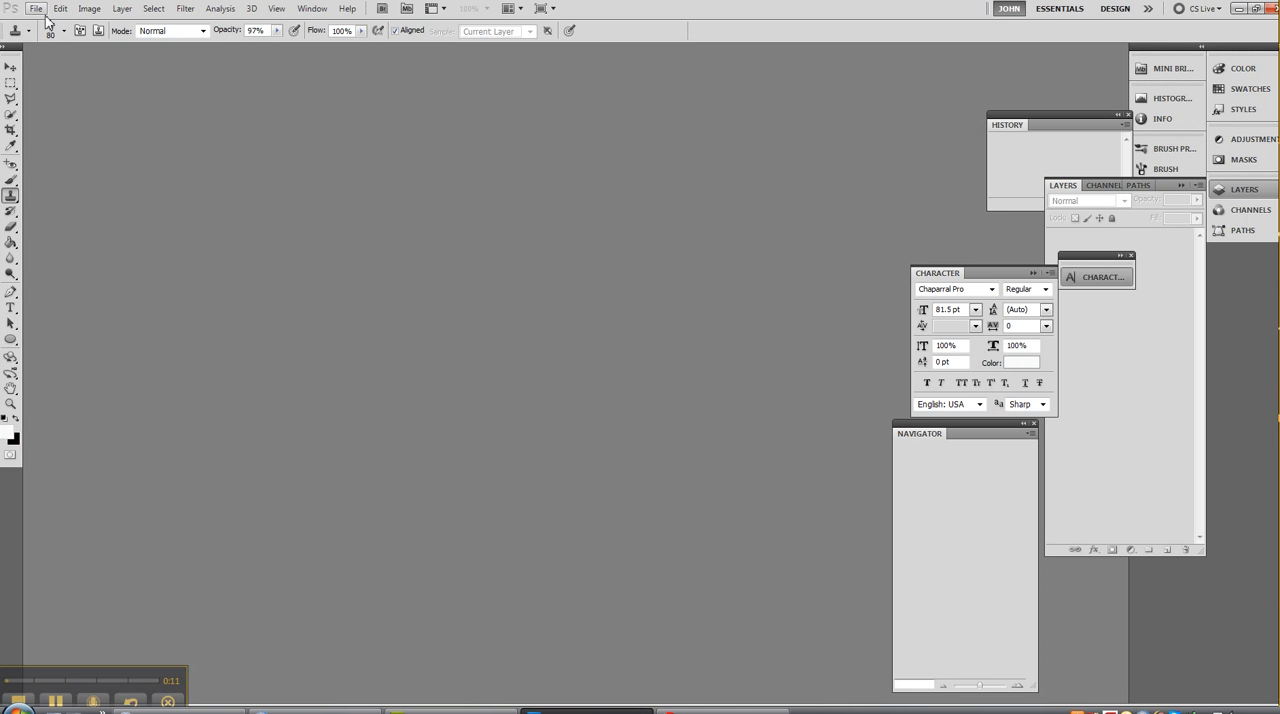
- Open the railing JPEG from the Seattle Construction folder on the desktop
left_click(46, 8)
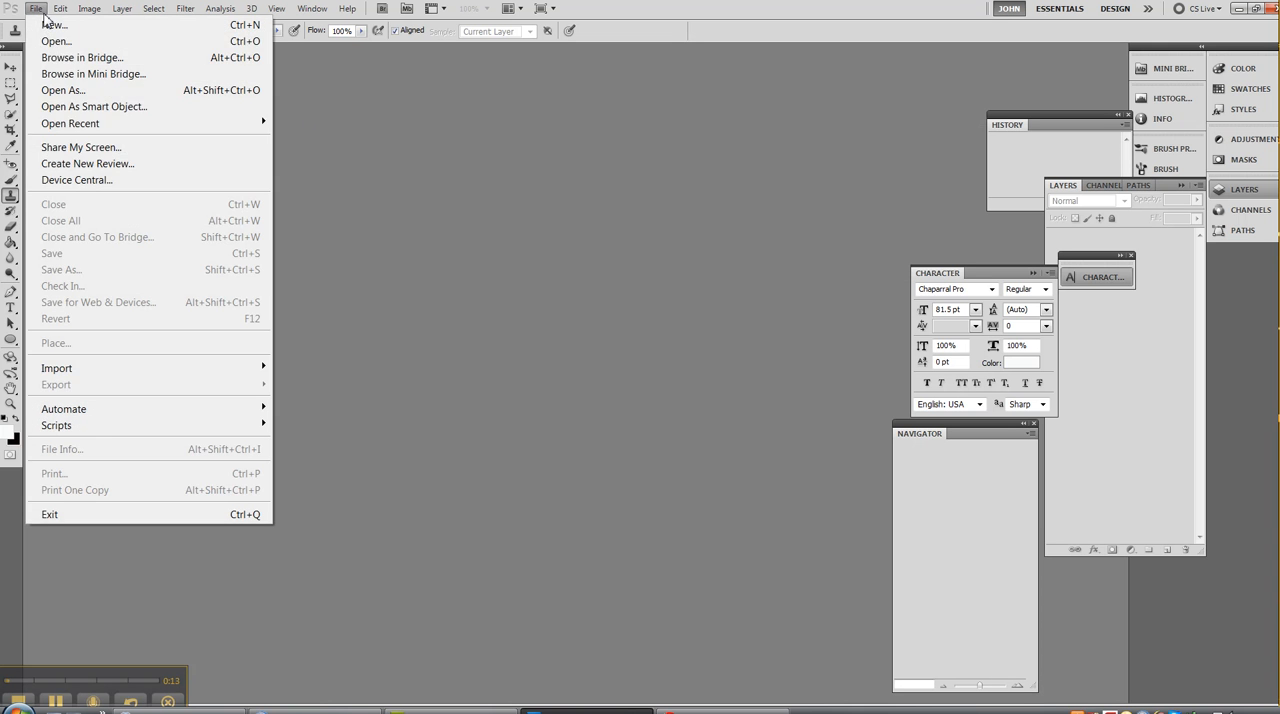
left_click(612, 660)
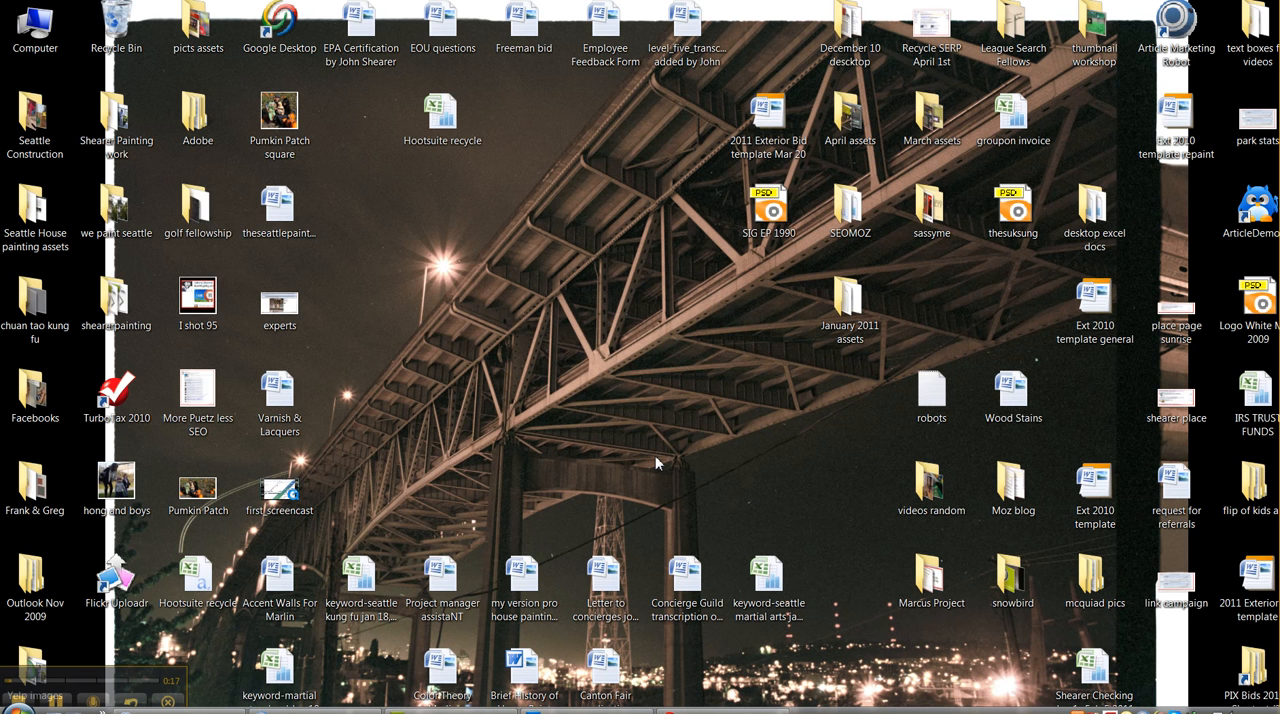
mouse_move(108, 228)
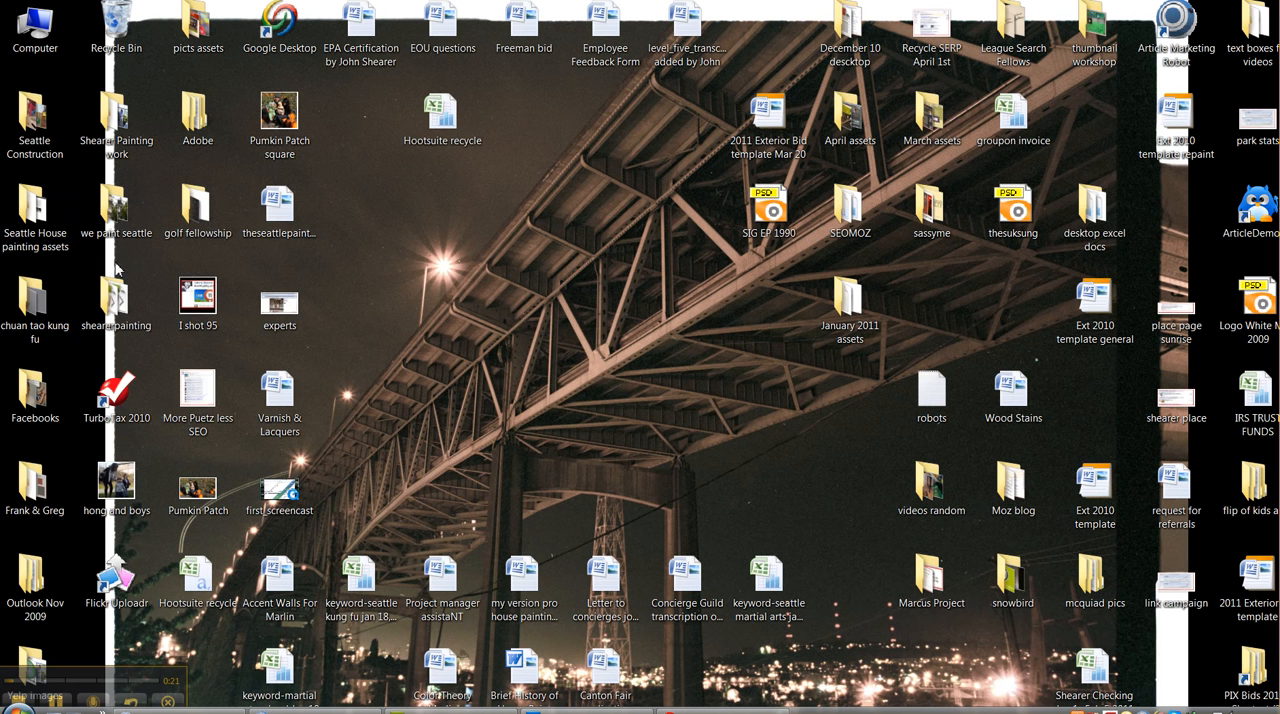
double_click(36, 120)
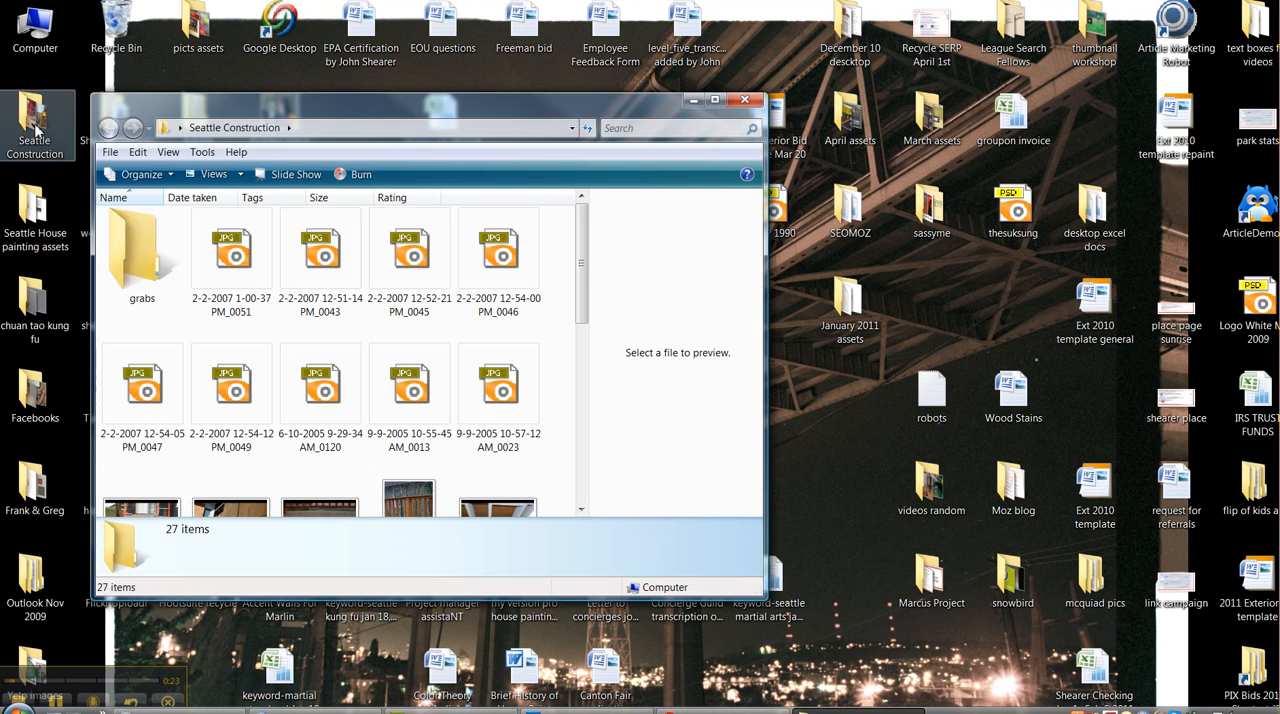
left_click(232, 258)
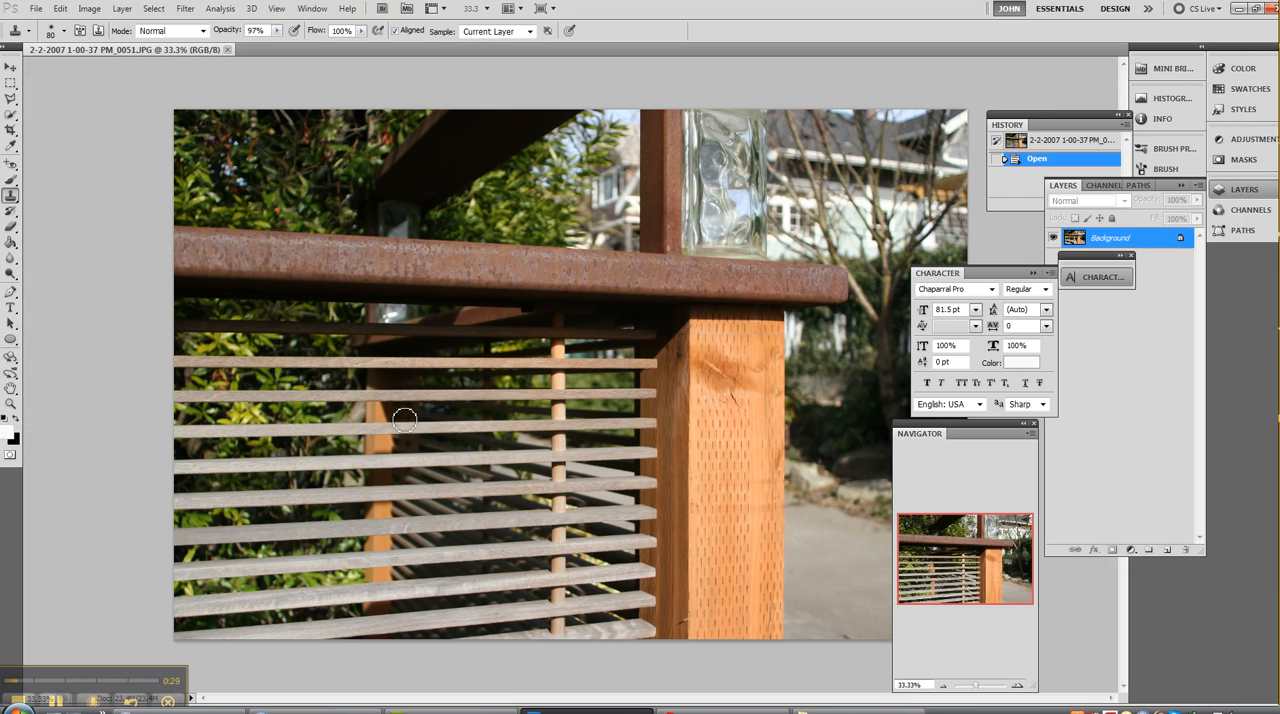
- Switch to the Crop tool for a fixed 900×350 px crop at 72 resolution
left_click(40, 8)
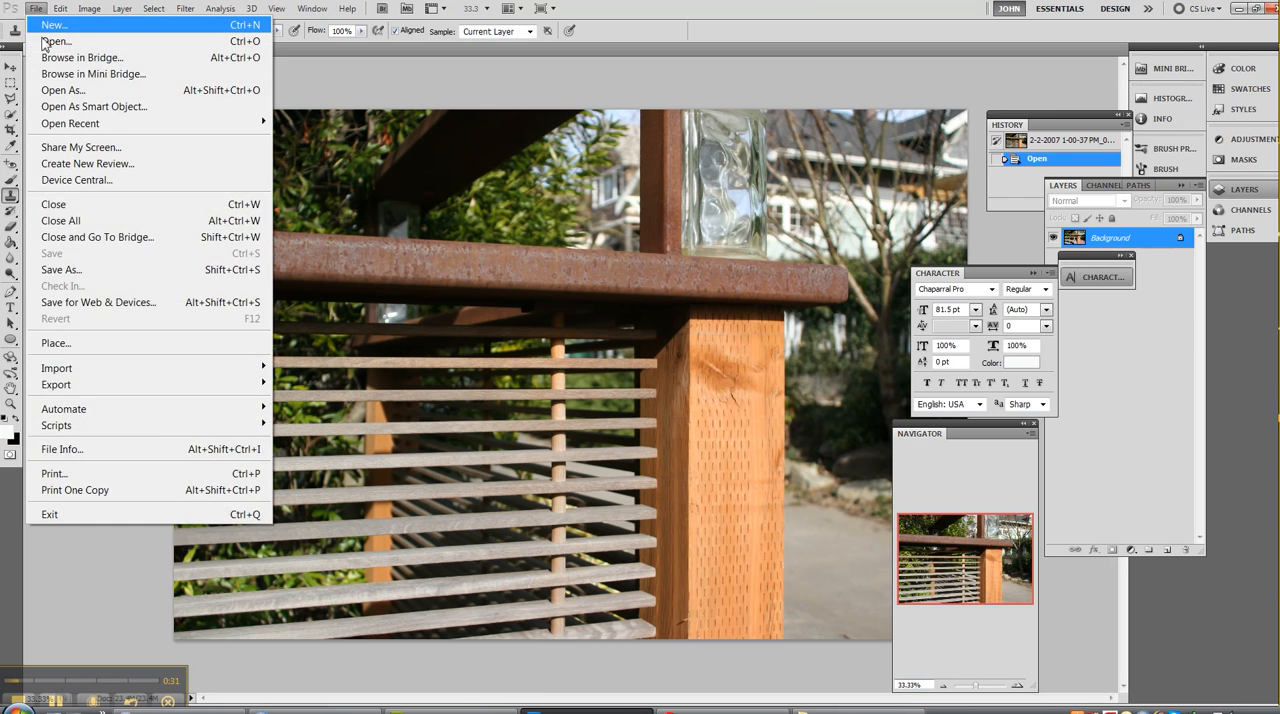
mouse_move(416, 212)
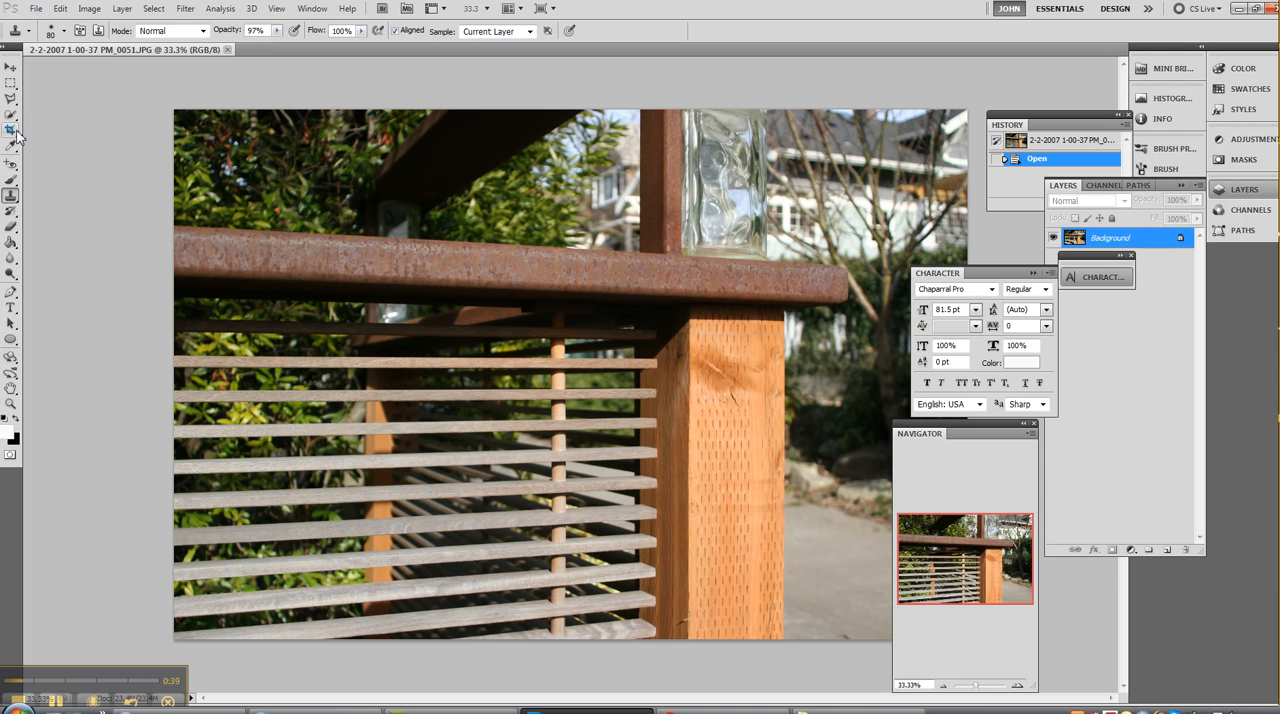
left_click(16, 132)
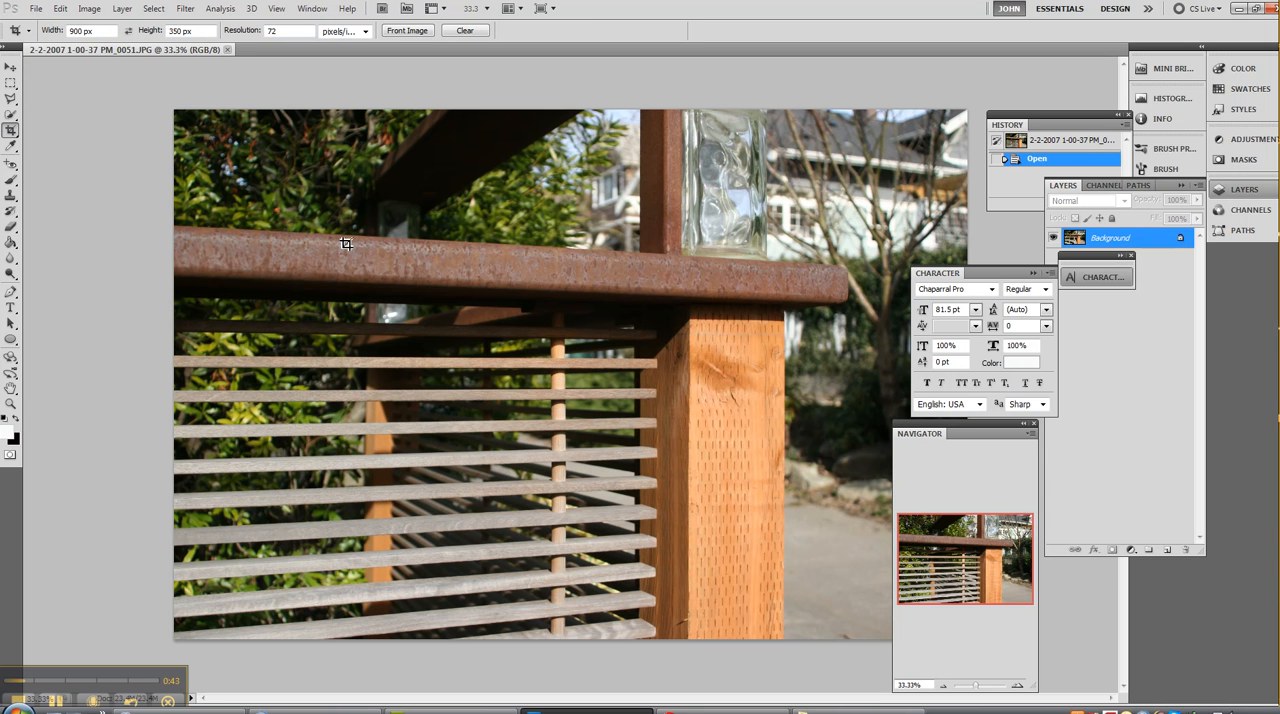
- Mark the 900×350 crop area across the railing
left_click_drag(176, 110, 268, 152)
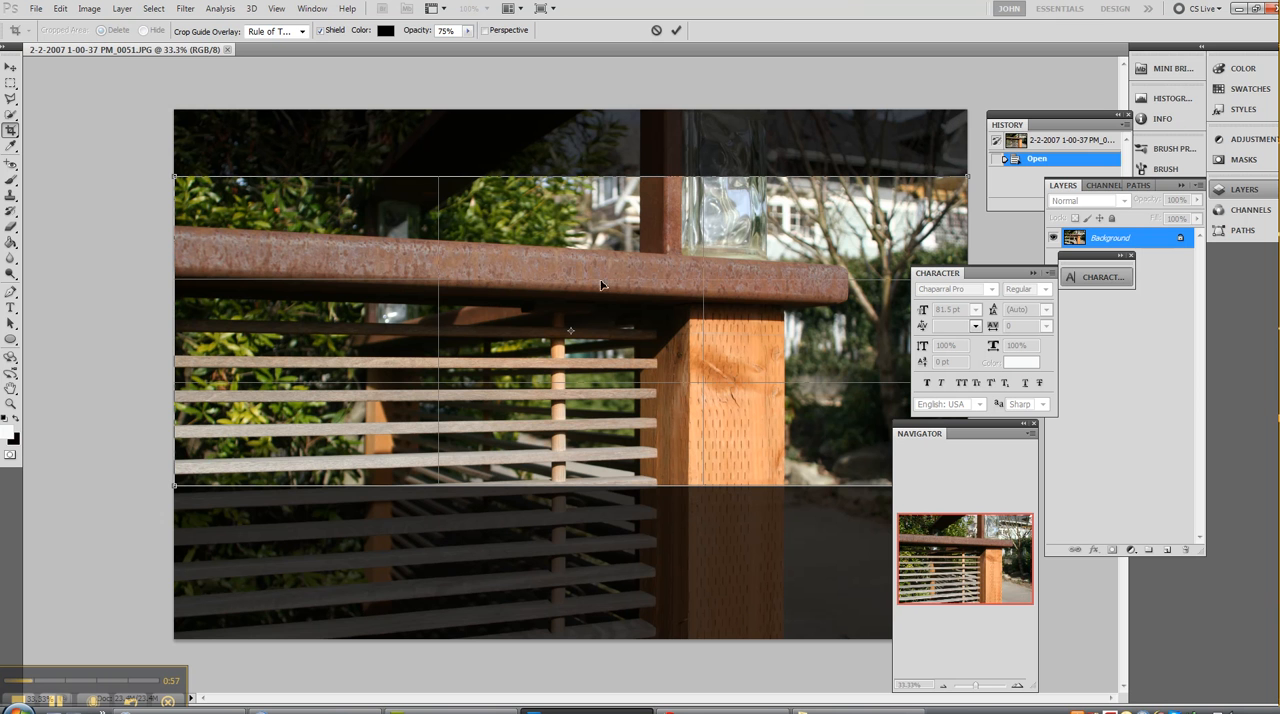
mouse_move(624, 292)
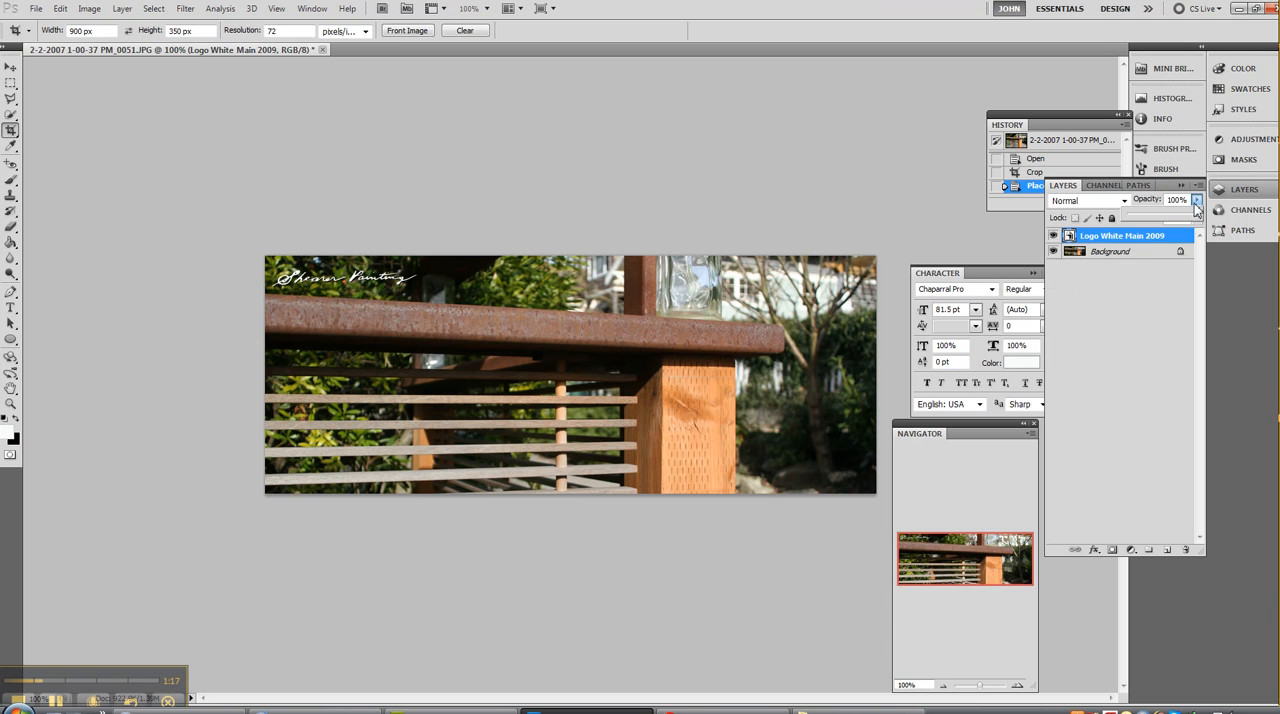
- Fade the logo to 64% opacity, shrink it to about 67% and start sharpening it
left_click_drag(1196, 212, 1176, 212)
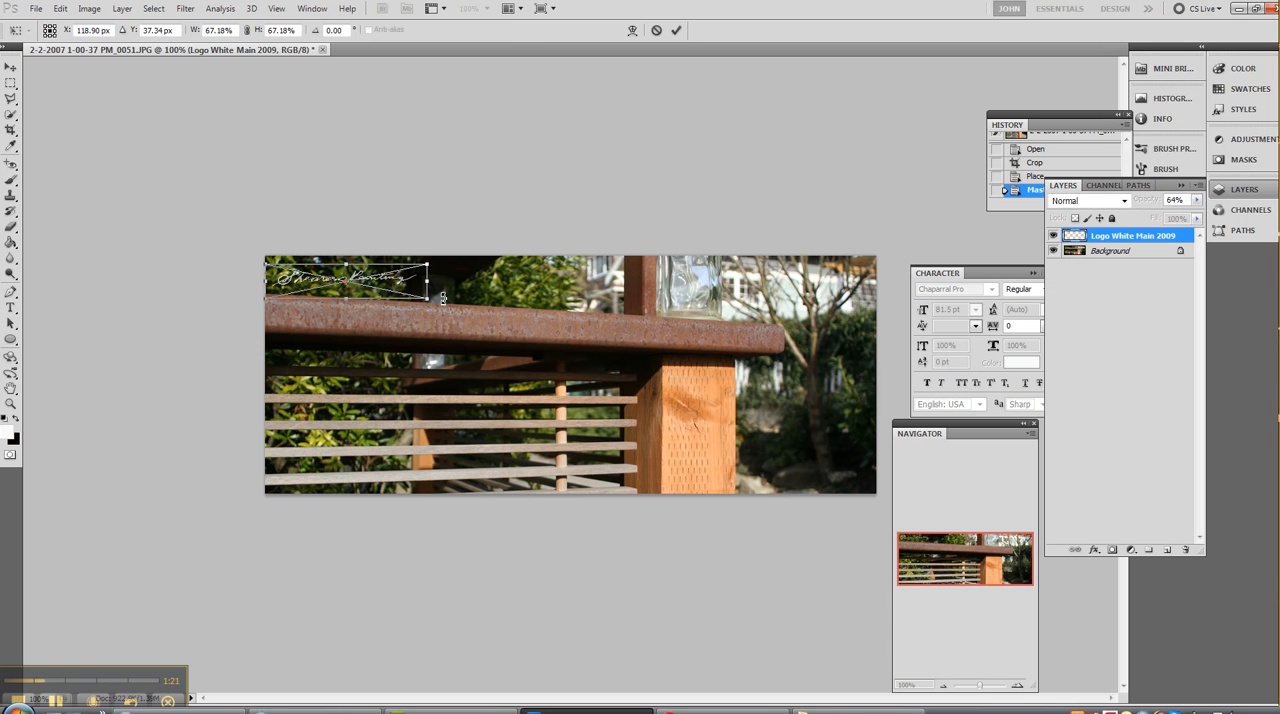
left_click_drag(428, 284, 464, 298)
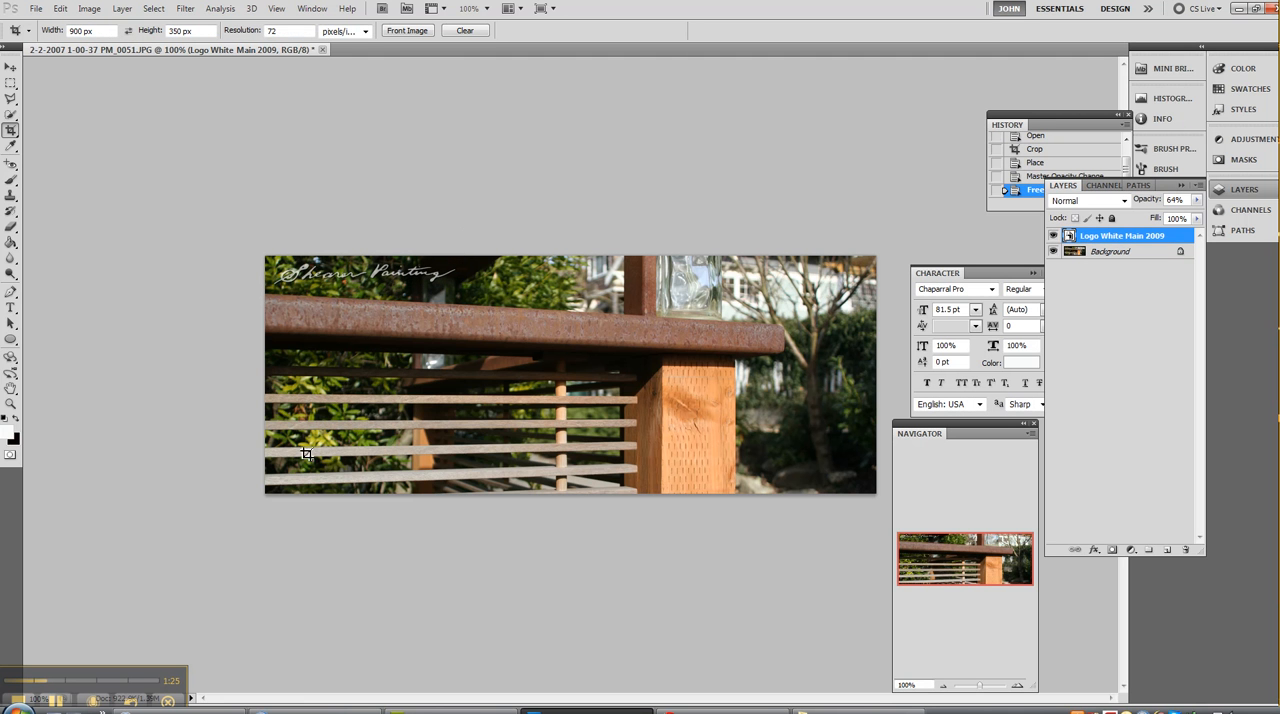
left_click(182, 8)
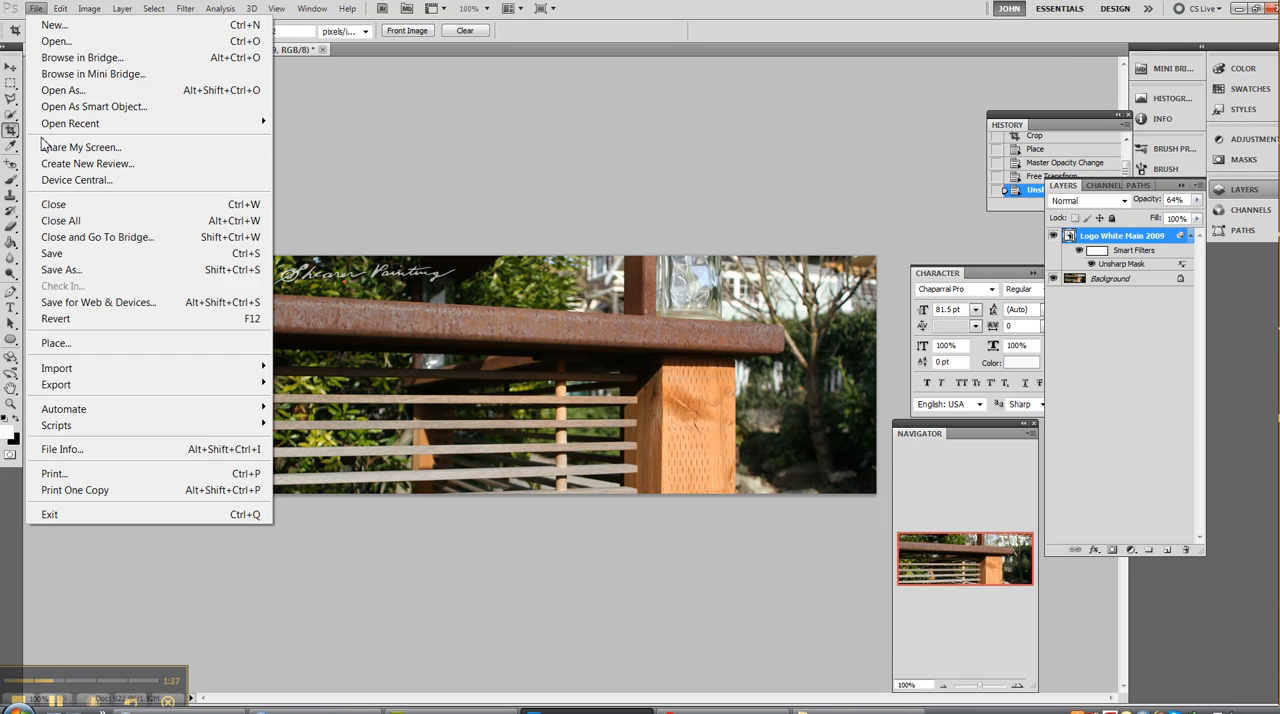
mouse_move(62, 24)
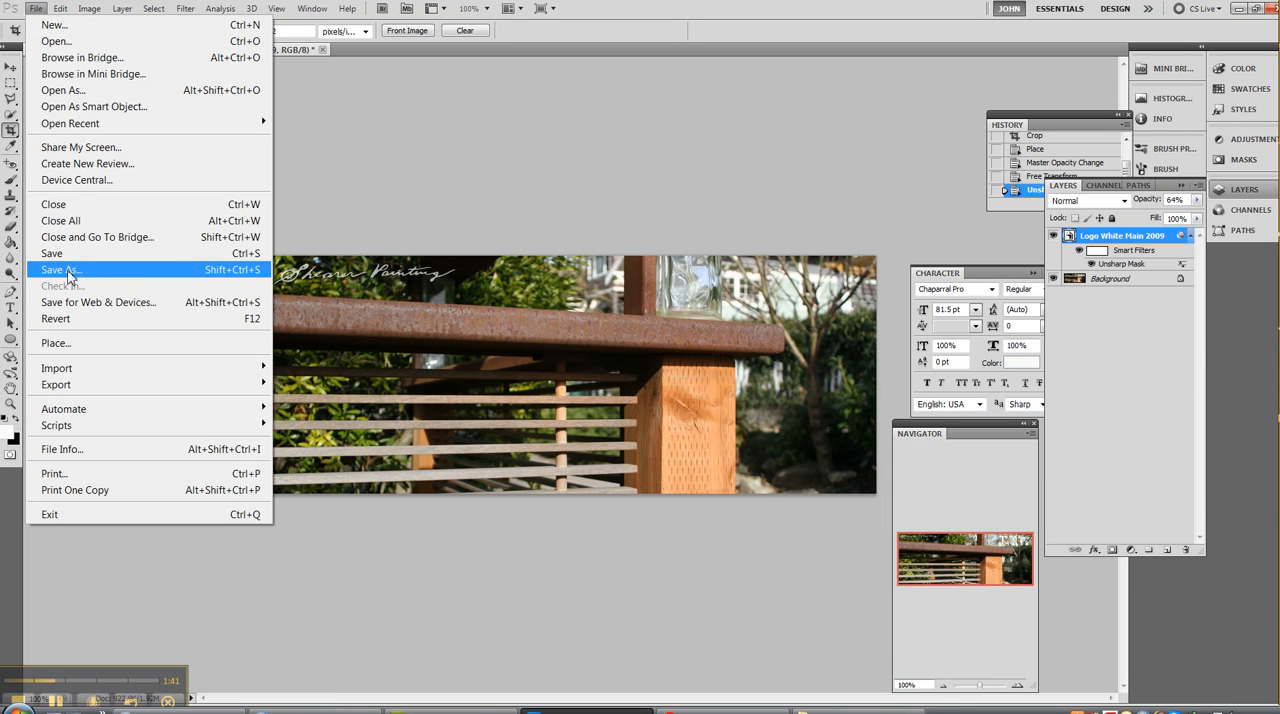
mouse_move(96, 318)
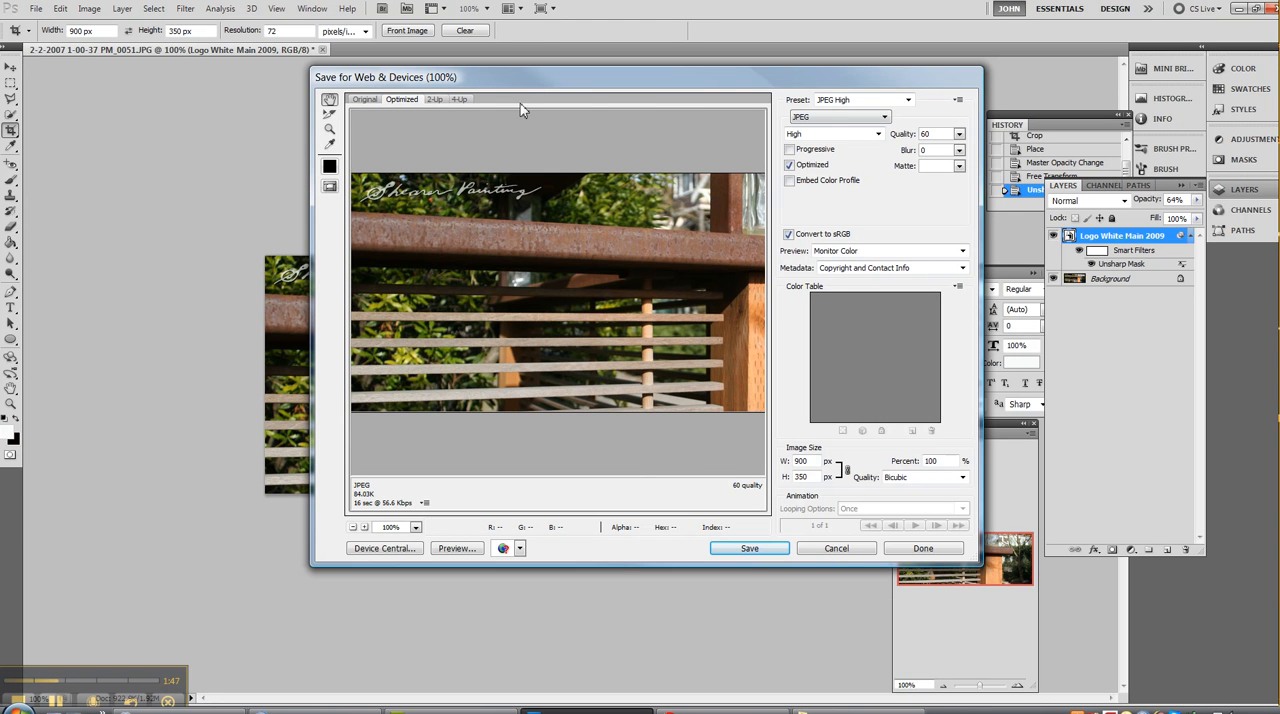
mouse_move(576, 492)
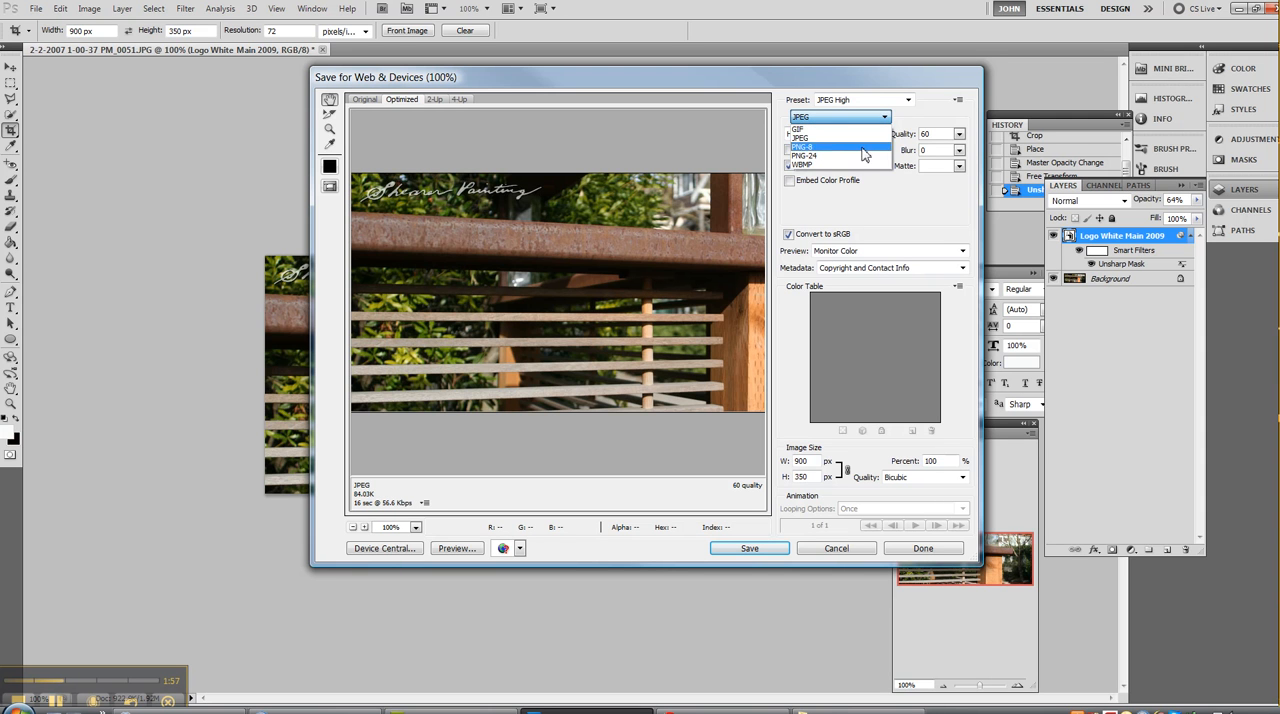
- Keep JPEG format, choose Medium quality and proceed to Save
left_click(820, 136)
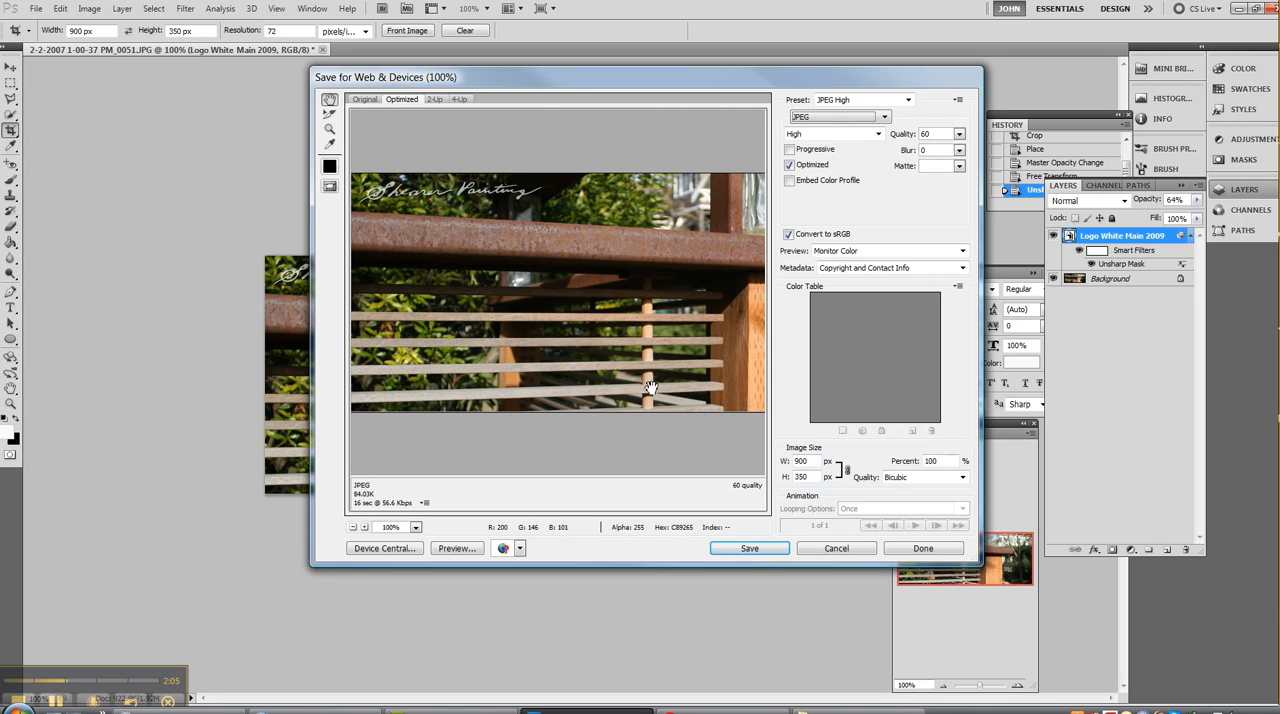
mouse_move(580, 348)
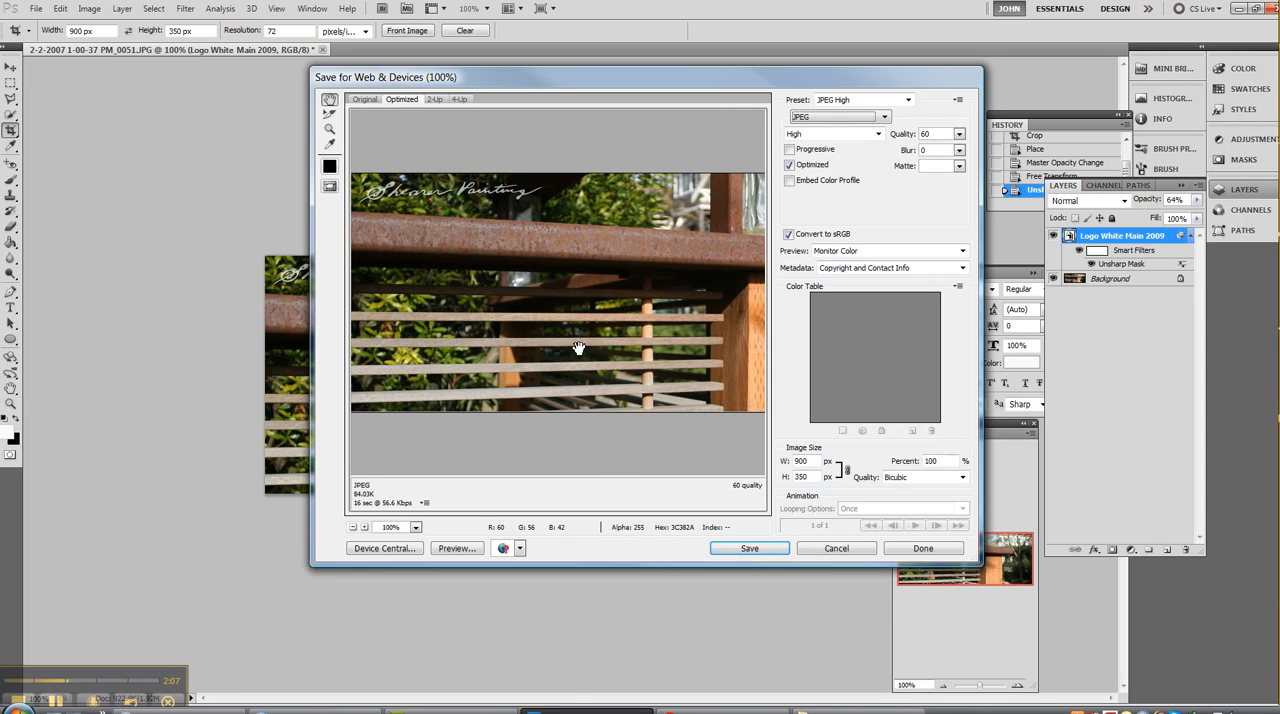
left_click(876, 132)
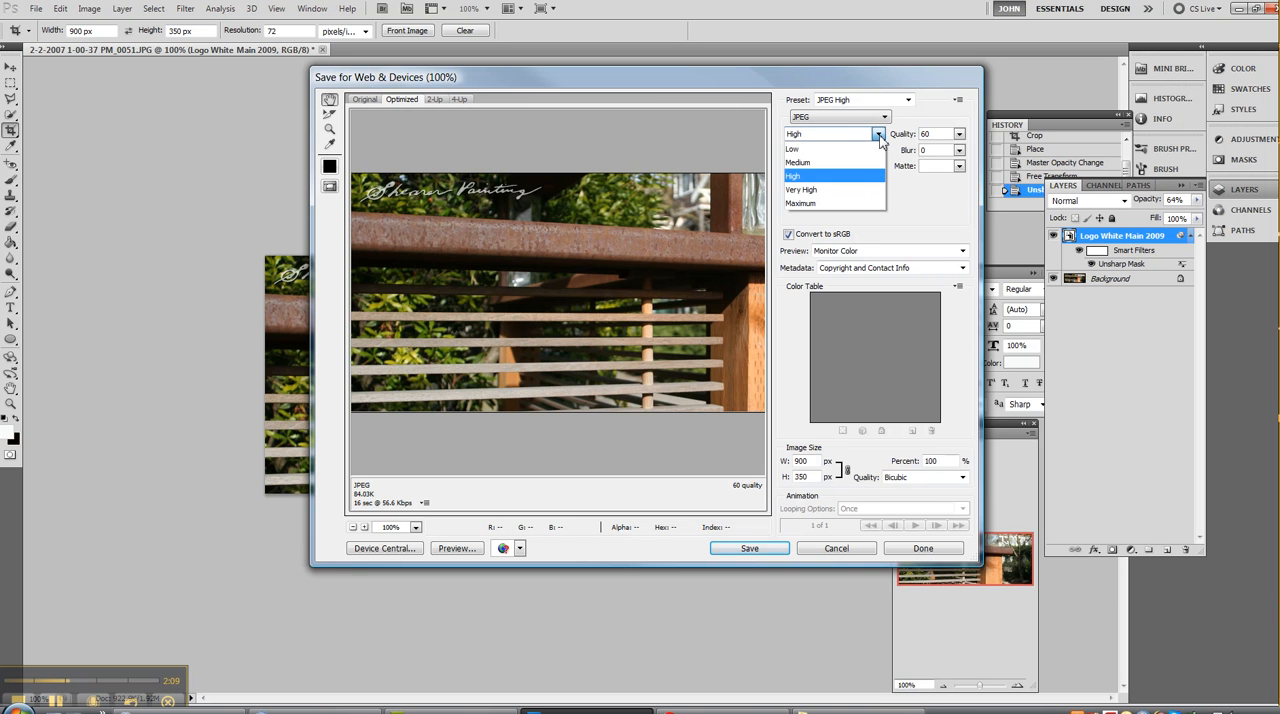
left_click(808, 162)
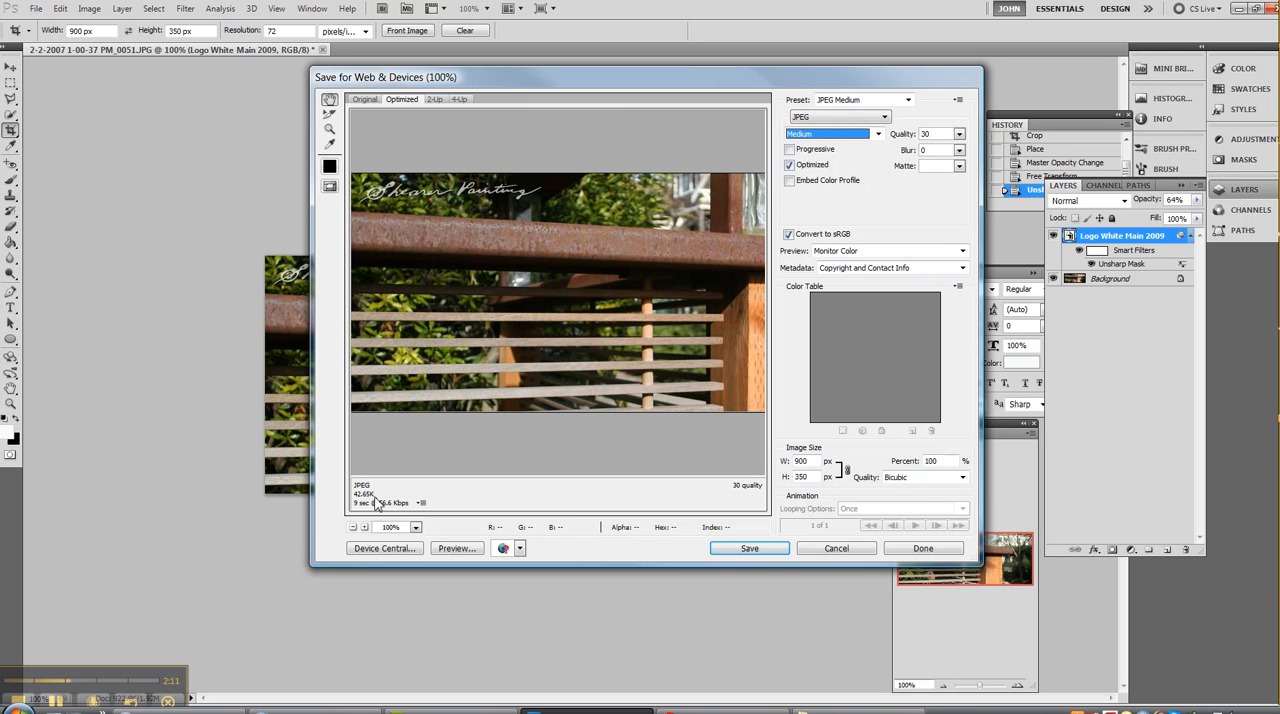
mouse_move(860, 328)
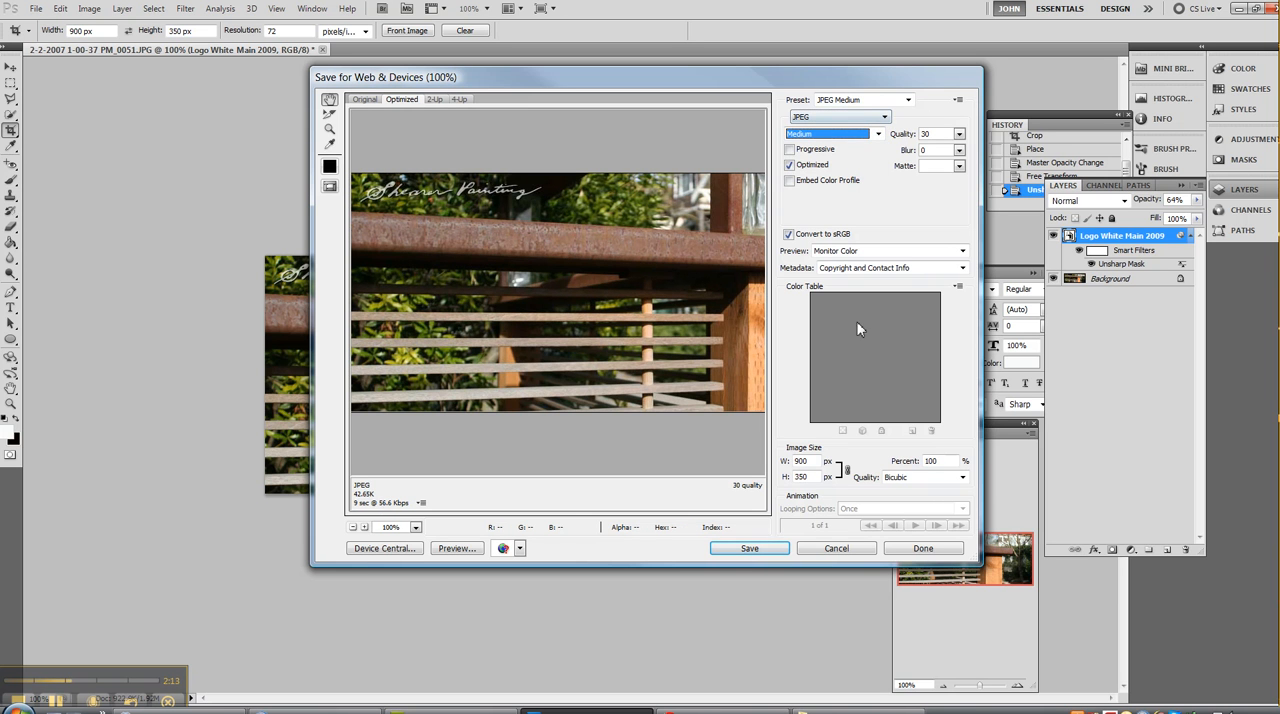
left_click(748, 548)
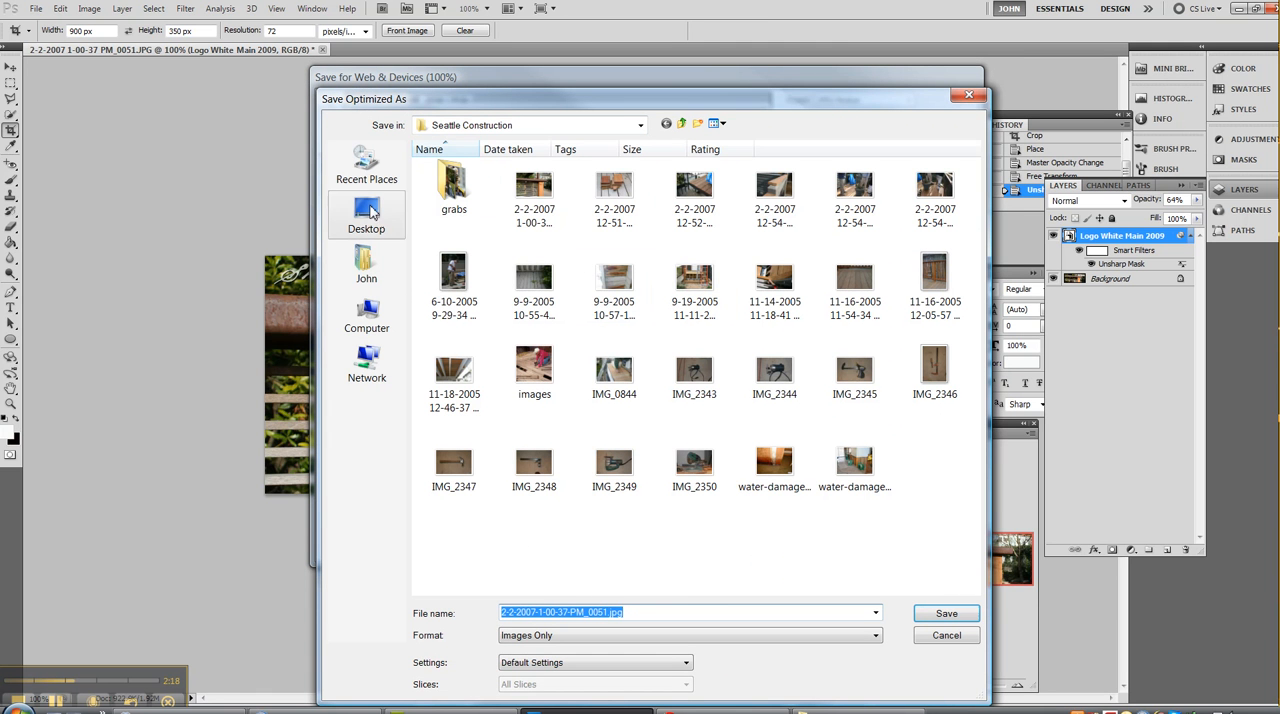
- Save the JPEG as metalrailing in Documents > seattle-construction.org > SliderImages
left_click(366, 264)
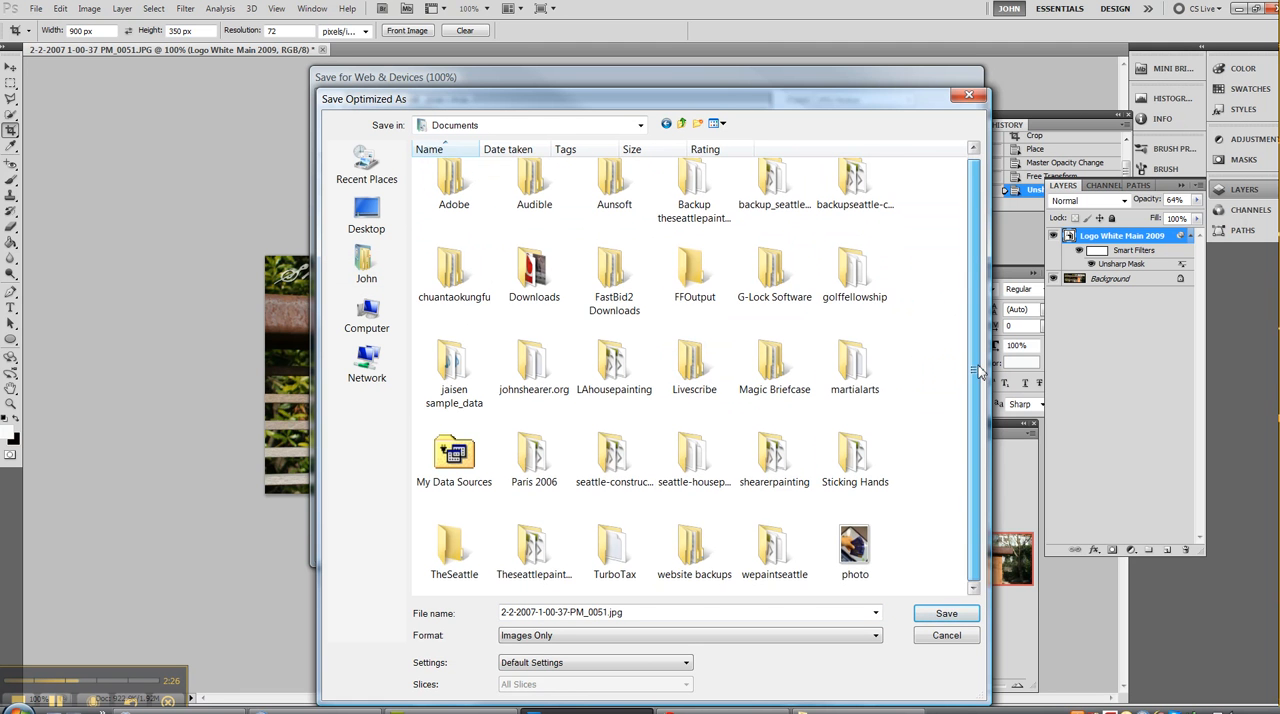
double_click(614, 452)
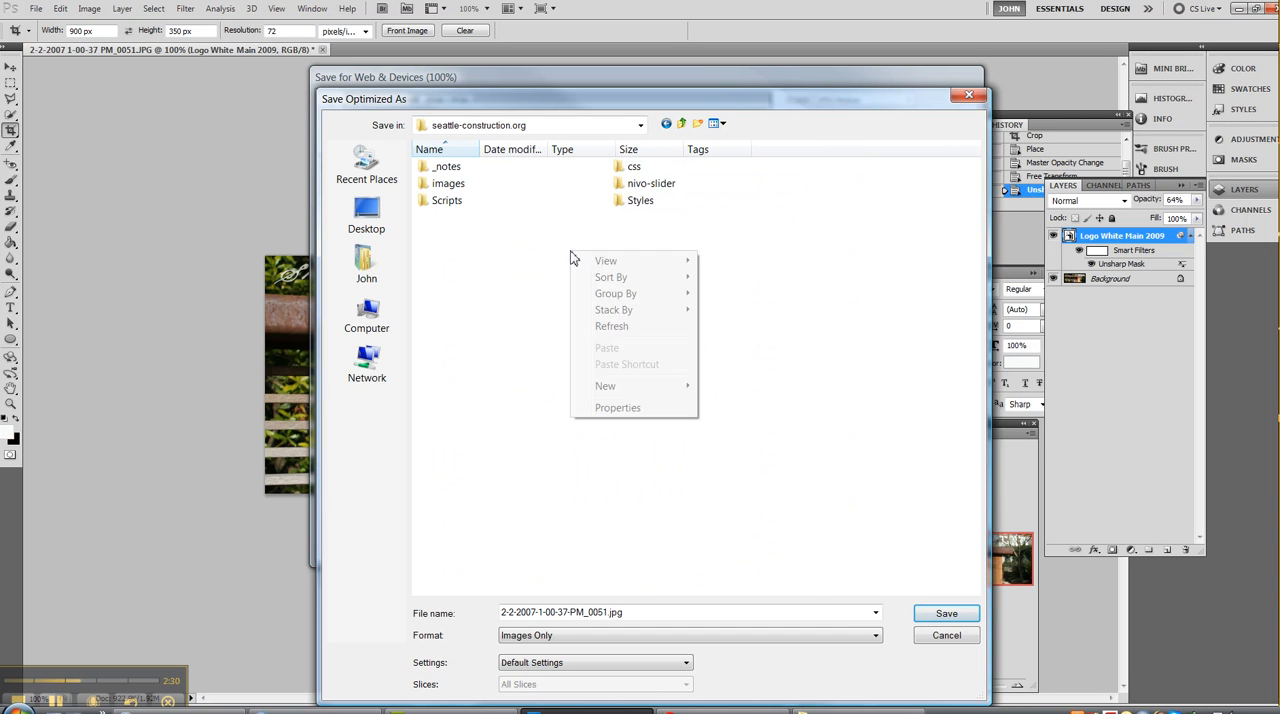
double_click(448, 182)
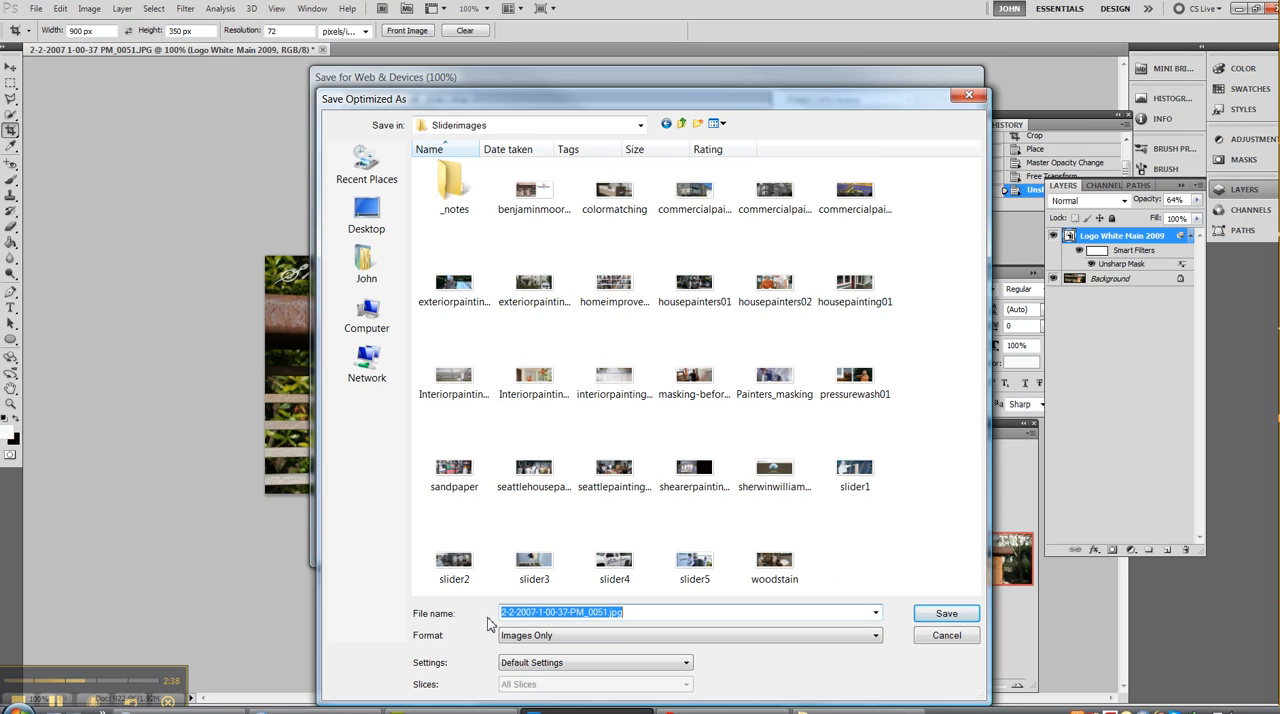
type("metalrailing")
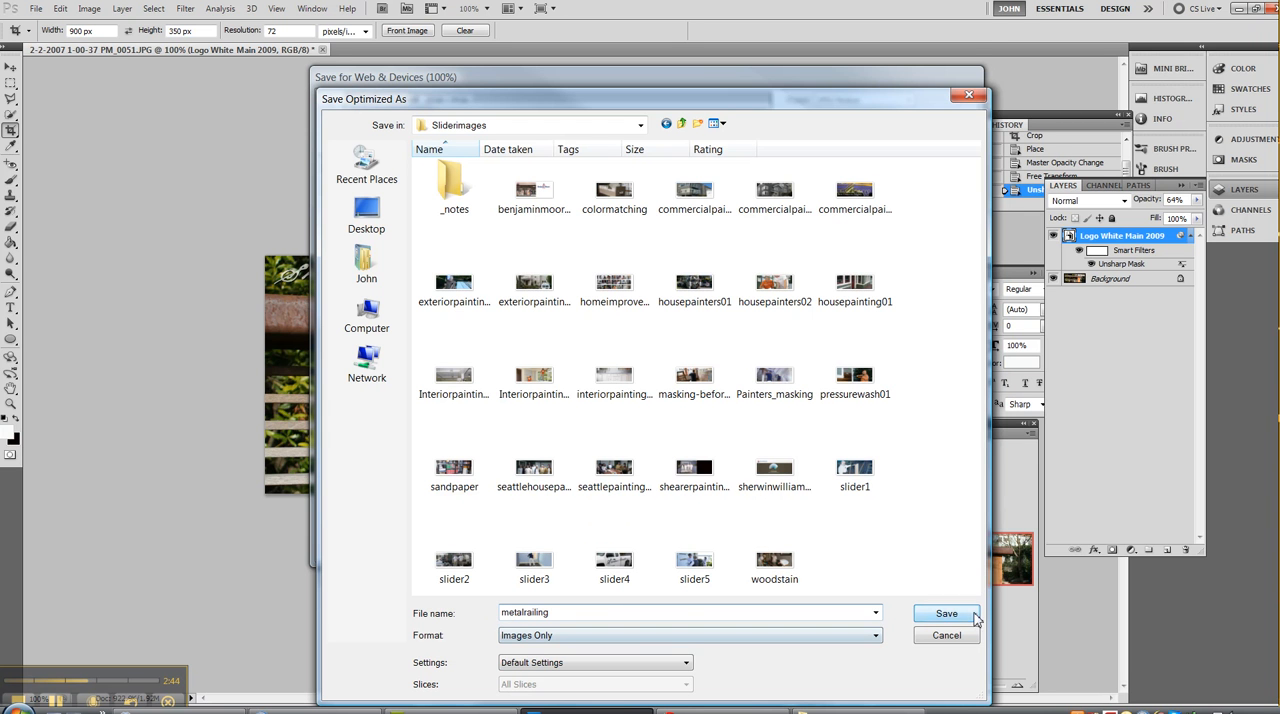
left_click(948, 614)
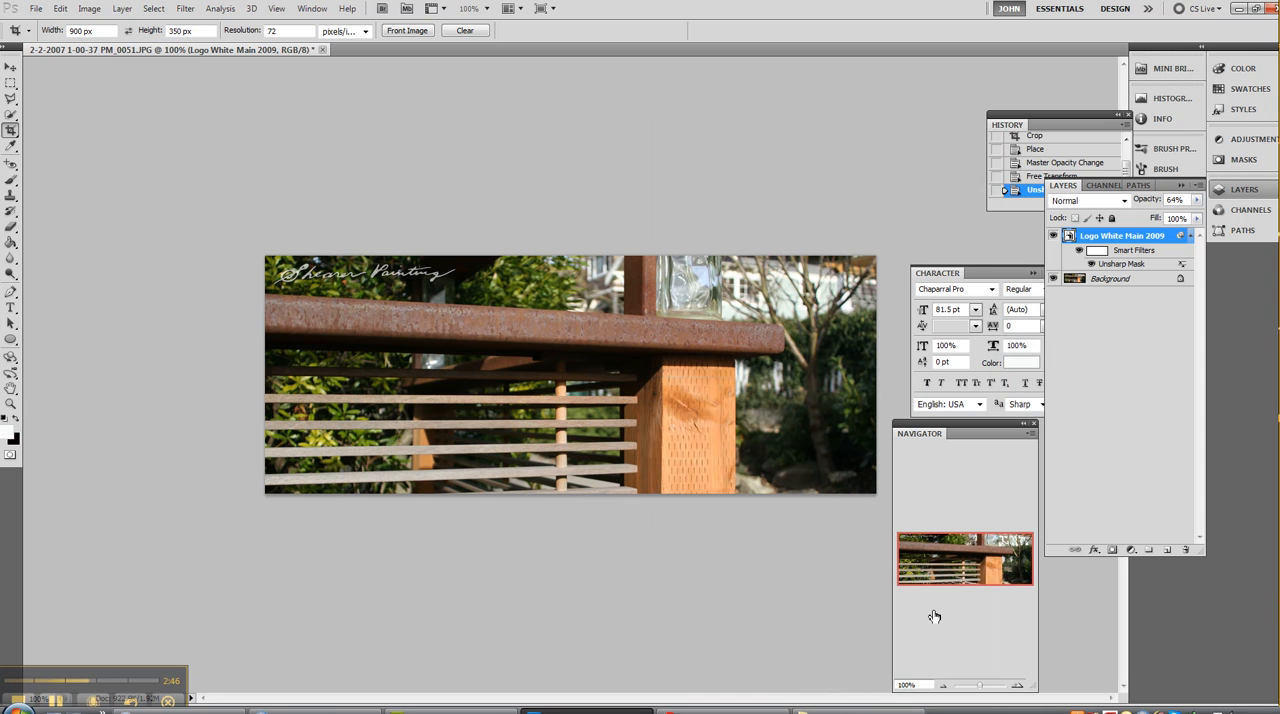